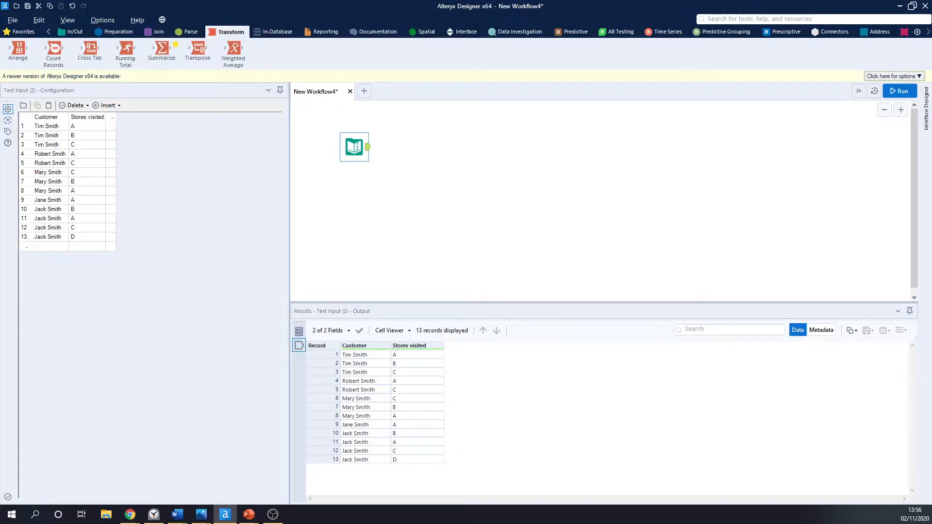
- Add a Summarize tool after the Text Input holding customers and stores visited
left_click(65, 179)
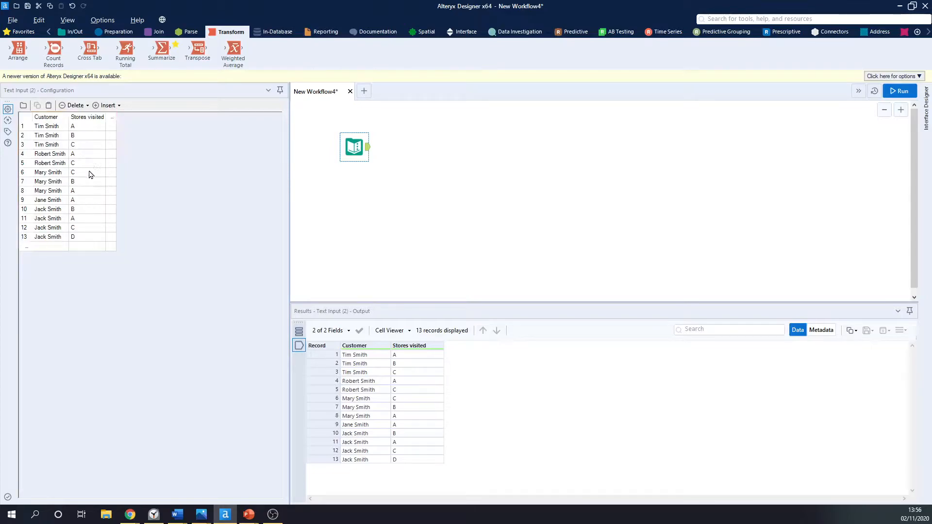
mouse_move(274, 204)
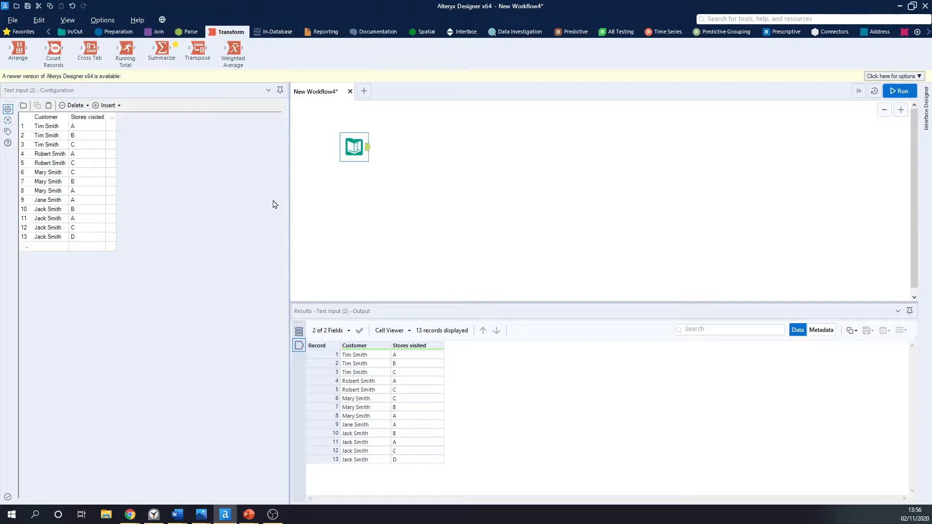
mouse_move(56, 136)
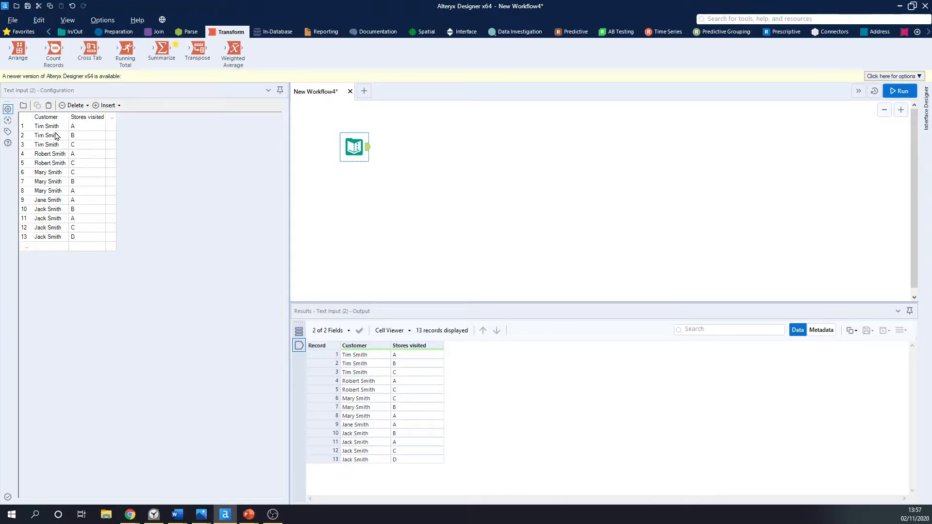
mouse_move(87, 129)
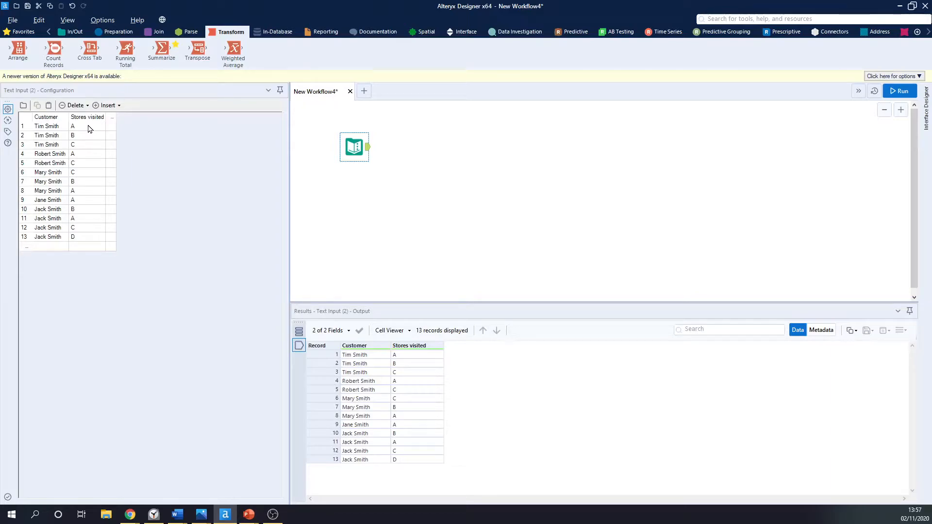
mouse_move(71, 150)
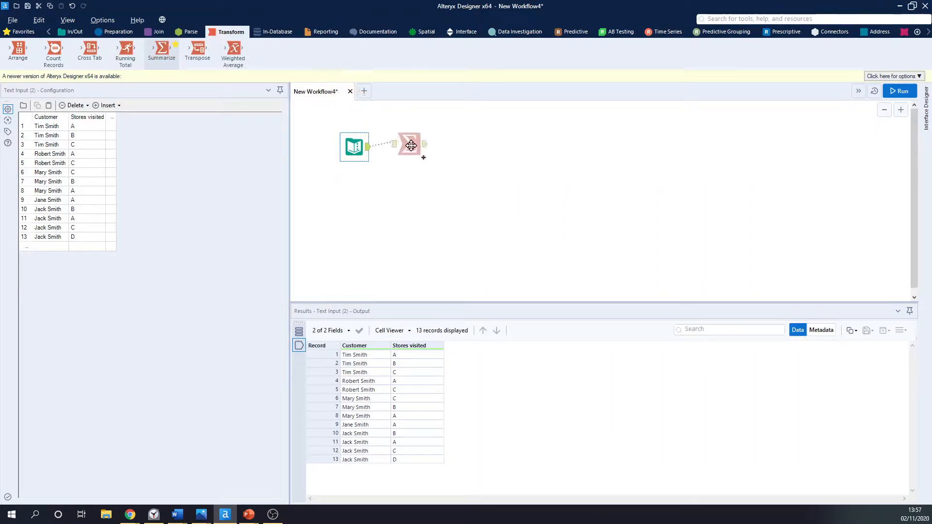
- Show the Summarize configuration listing the Customer and Stores visited fields
left_click(410, 146)
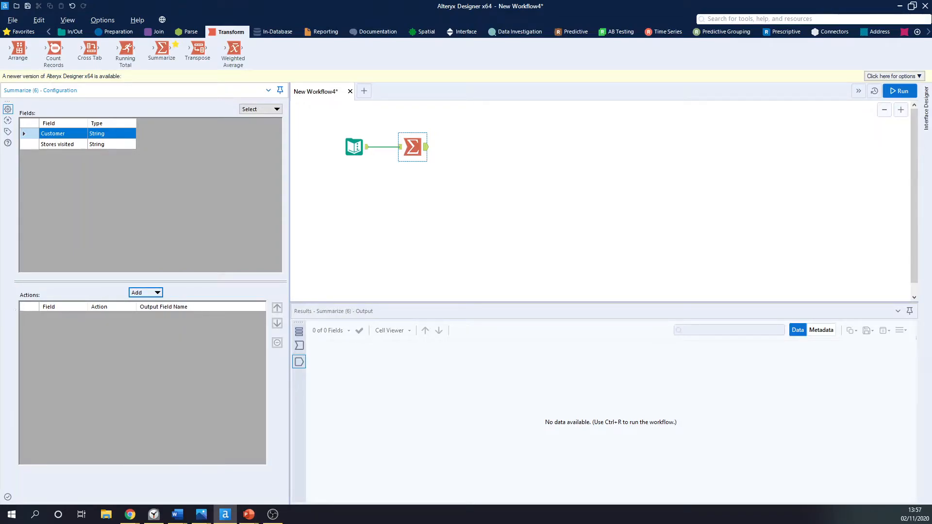
left_click(145, 292)
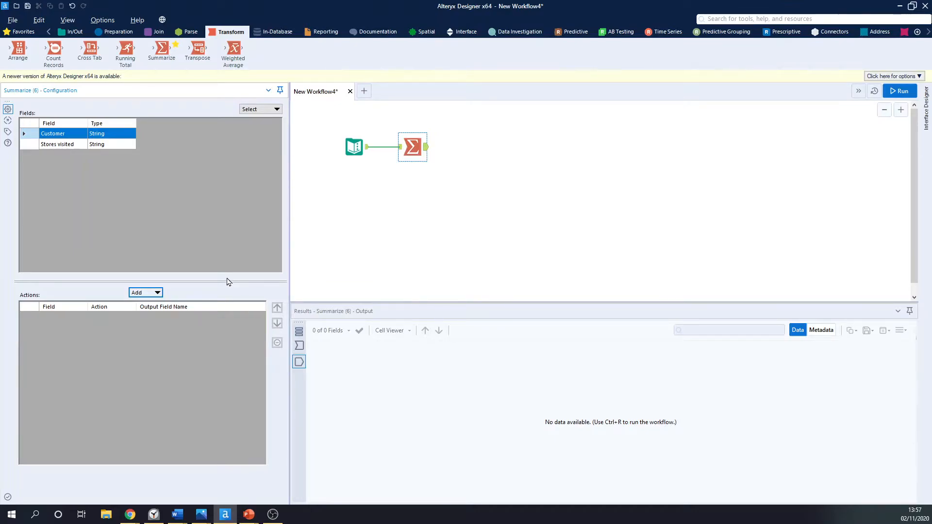
mouse_move(410, 147)
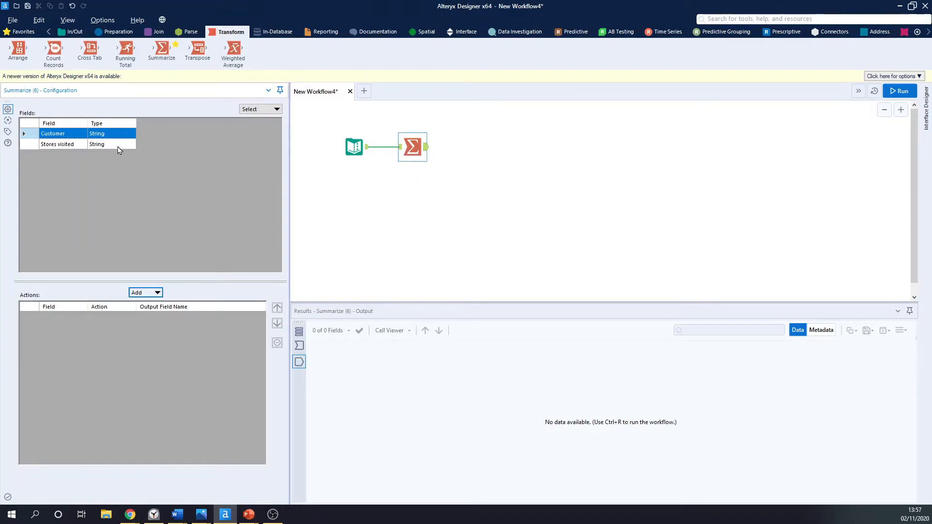
- Group records by Customer and review the 13 incoming customer-store records
left_click(145, 292)
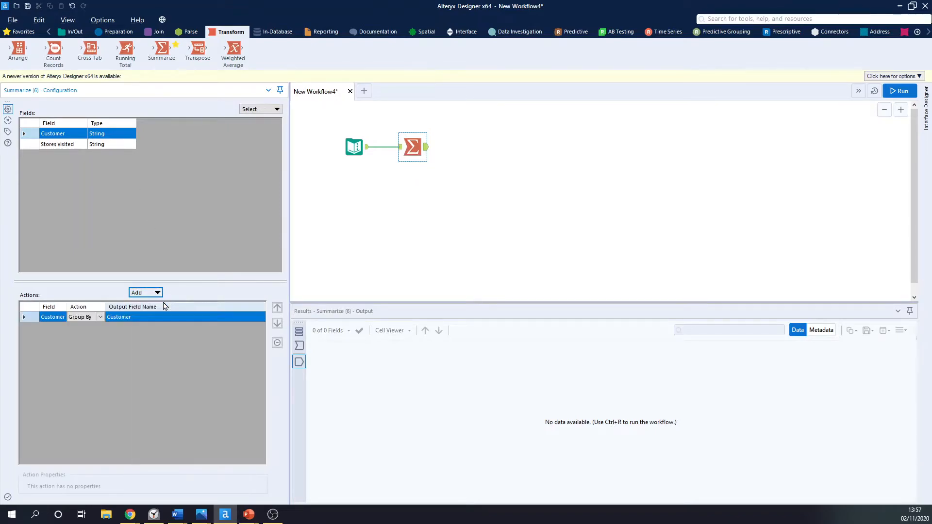
left_click(144, 292)
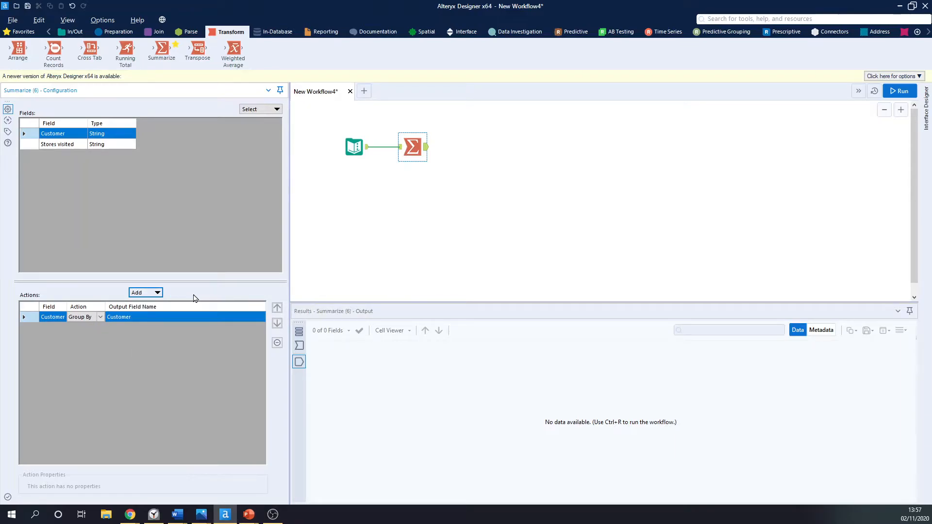
left_click(899, 91)
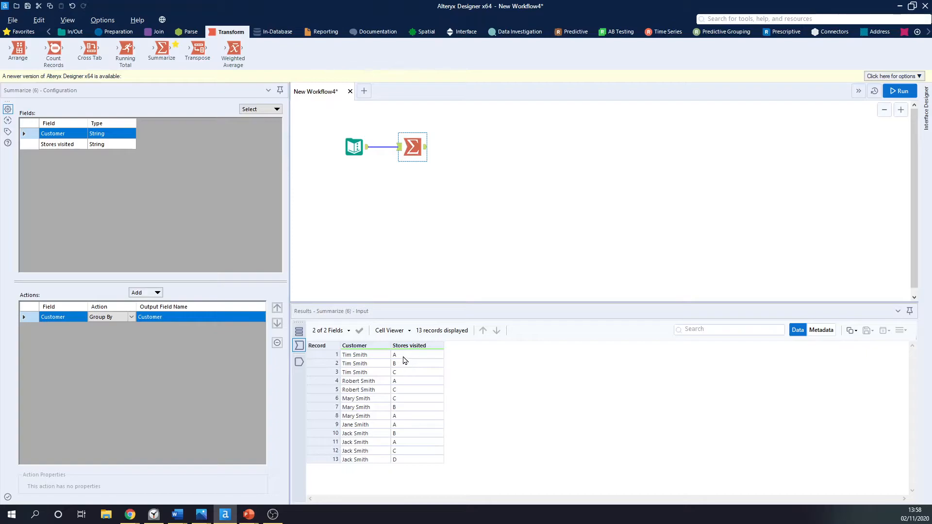
mouse_move(349, 362)
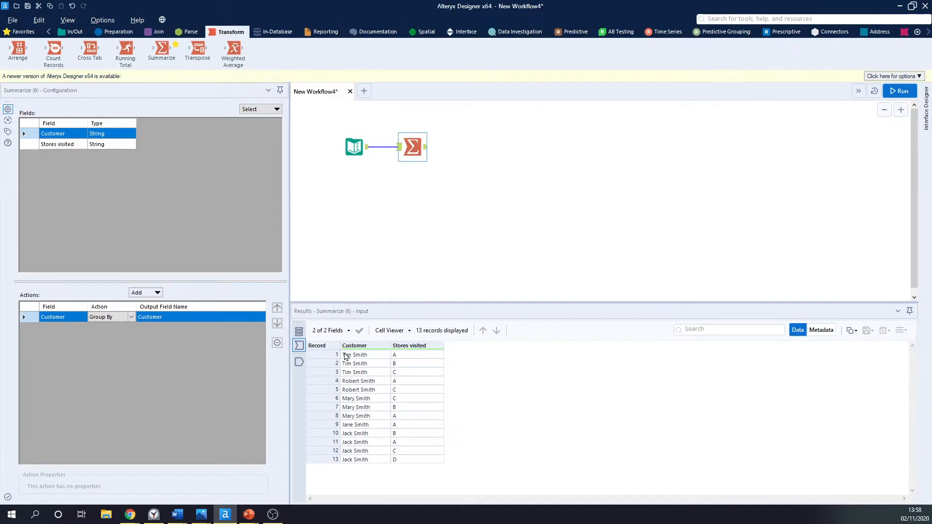
left_click(57, 144)
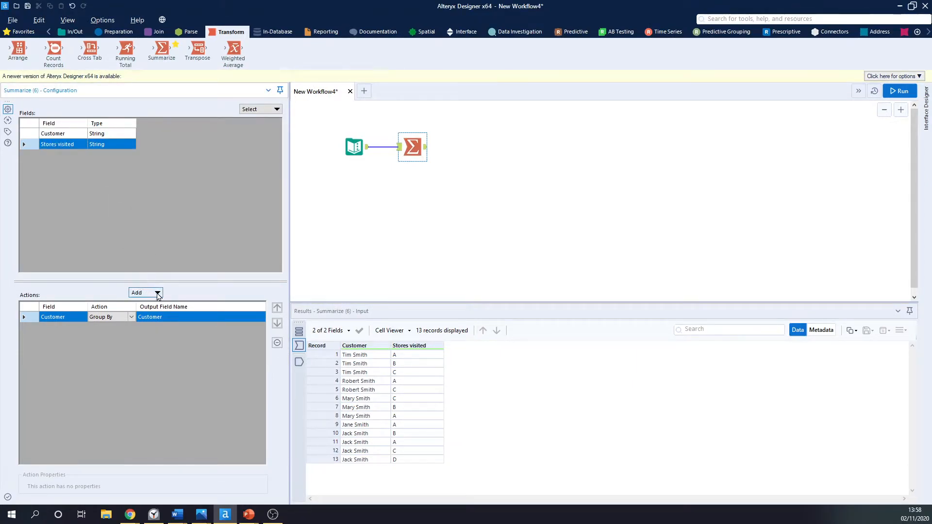
- Concatenate Stores visited per customer into a Concat_Stores visited field
left_click(145, 292)
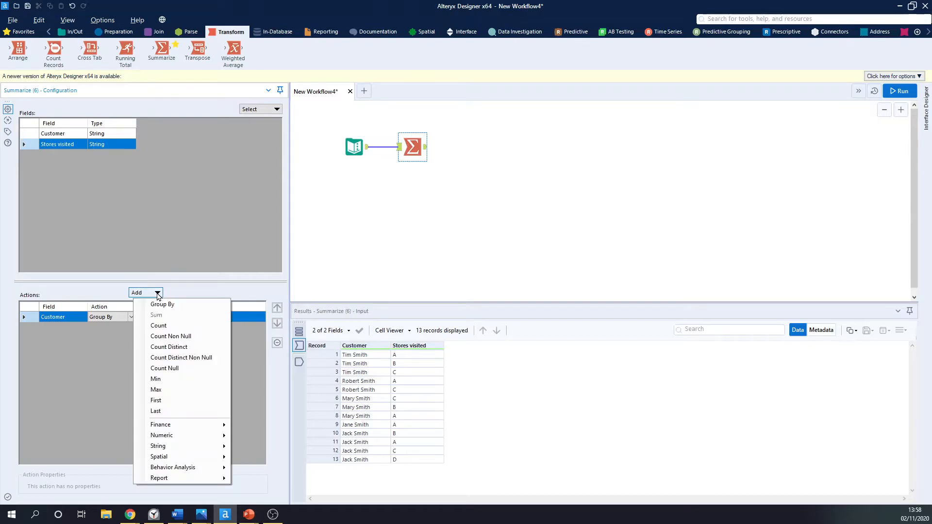
mouse_move(181, 357)
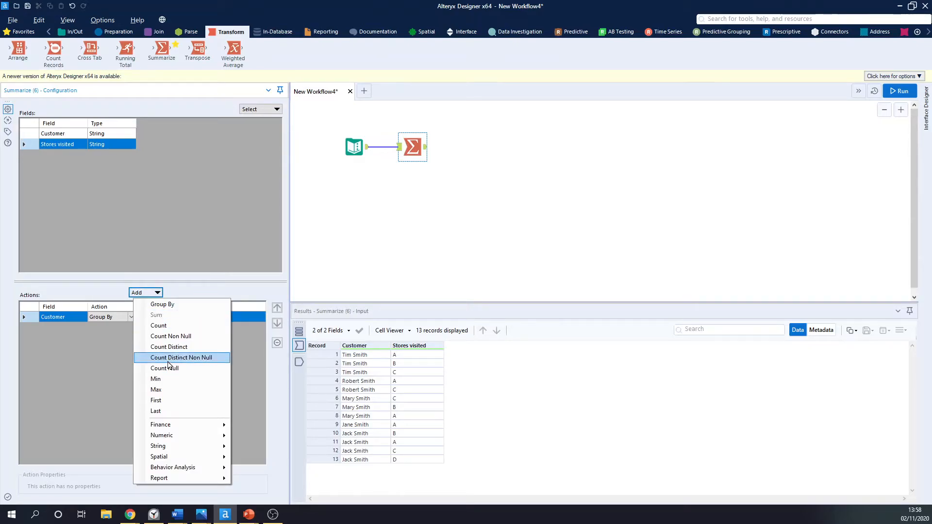
mouse_move(157, 445)
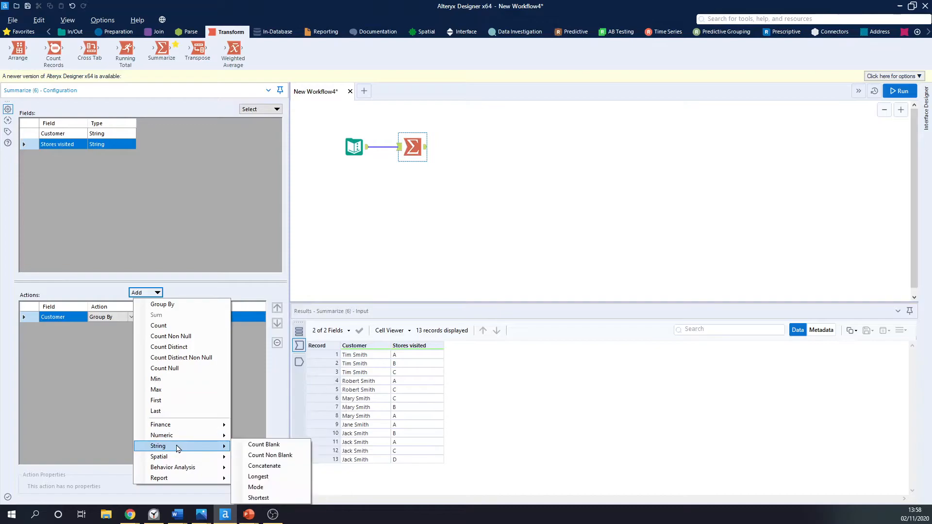
mouse_move(270, 454)
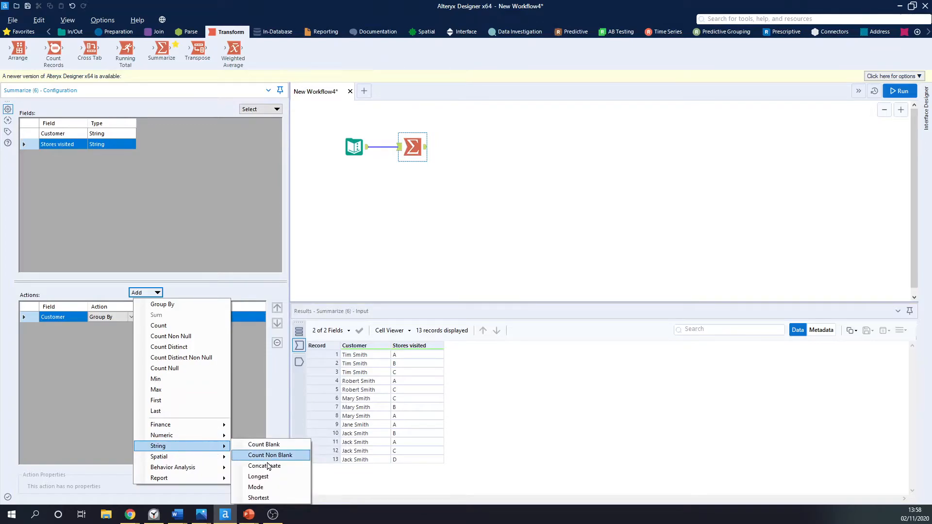
mouse_move(264, 465)
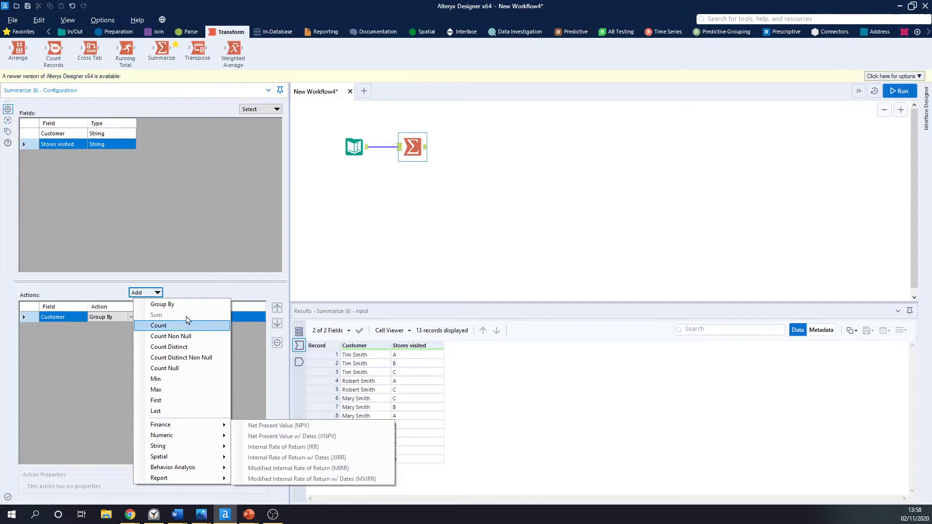
mouse_move(191, 352)
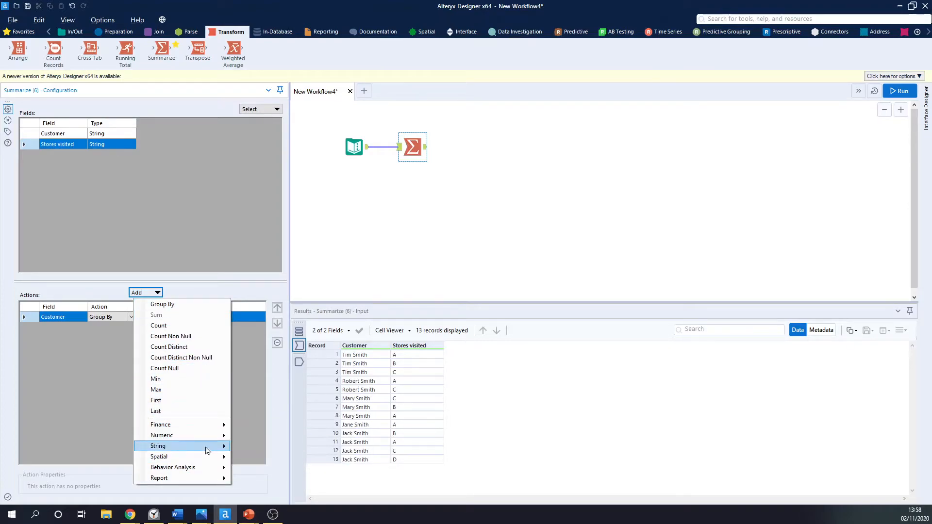
mouse_move(159, 445)
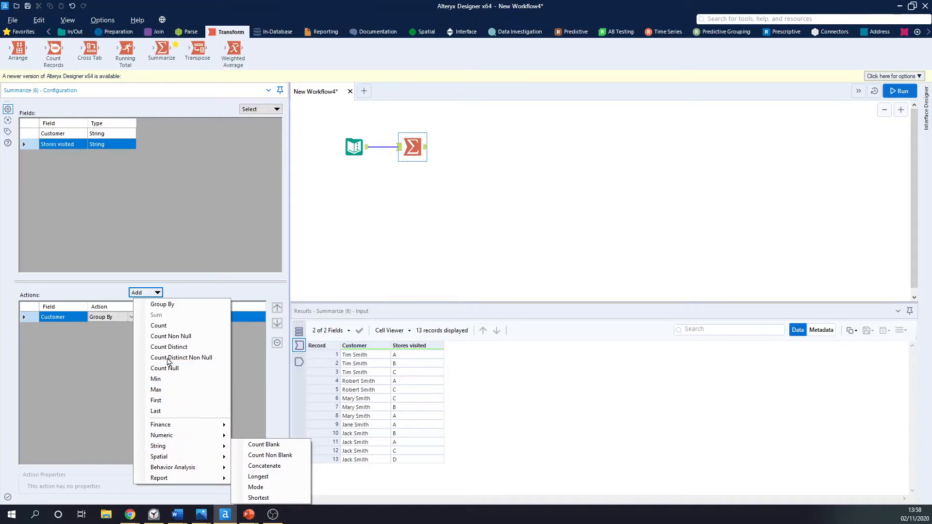
mouse_move(166, 315)
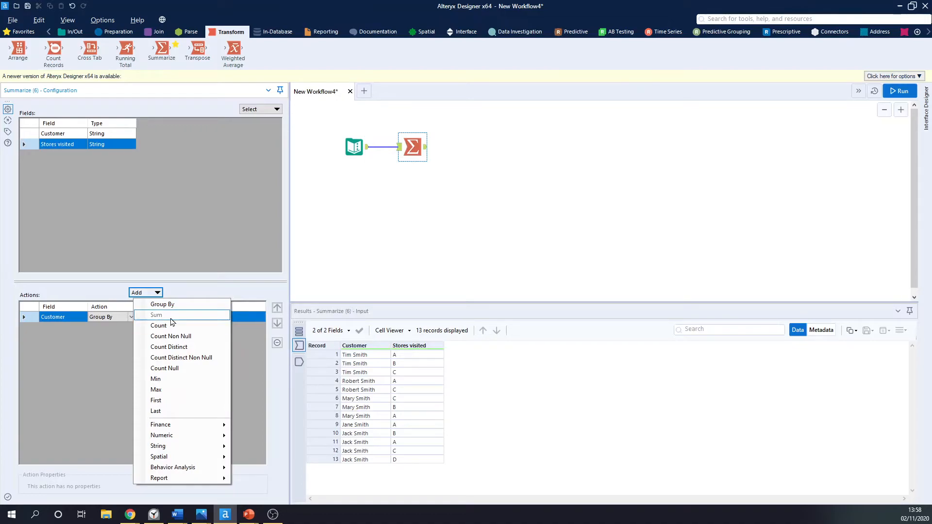
mouse_move(176, 321)
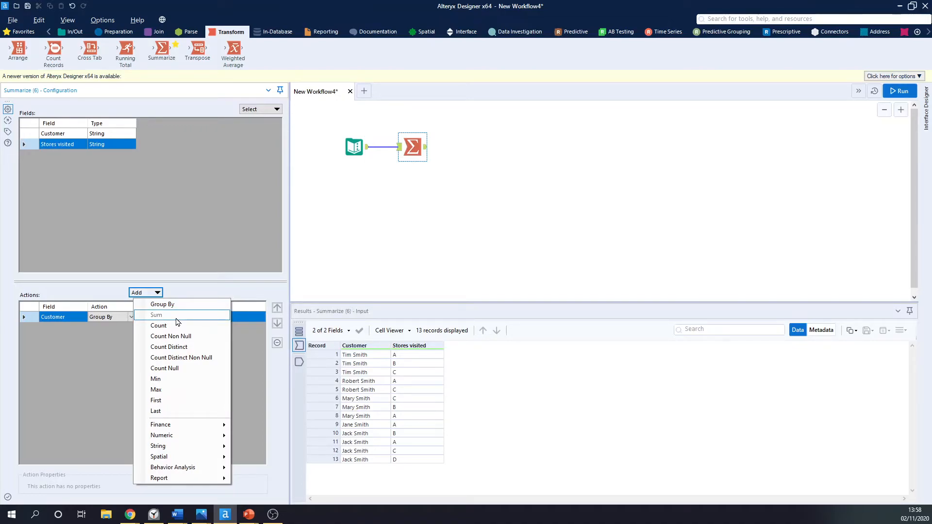
mouse_move(161, 435)
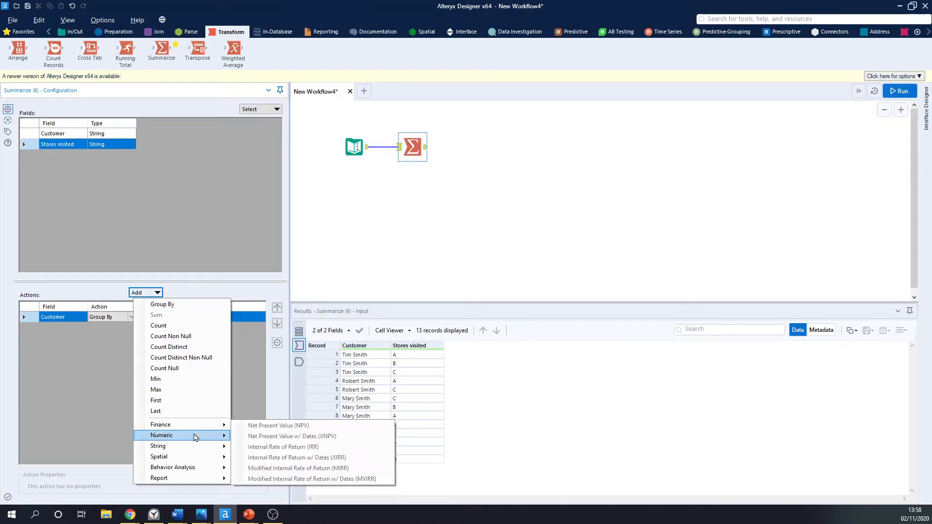
mouse_move(157, 446)
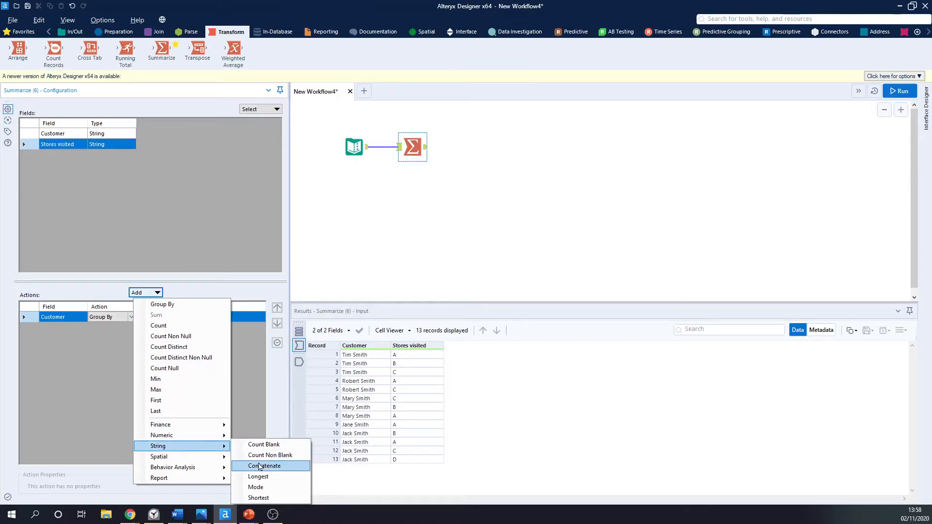
left_click(263, 465)
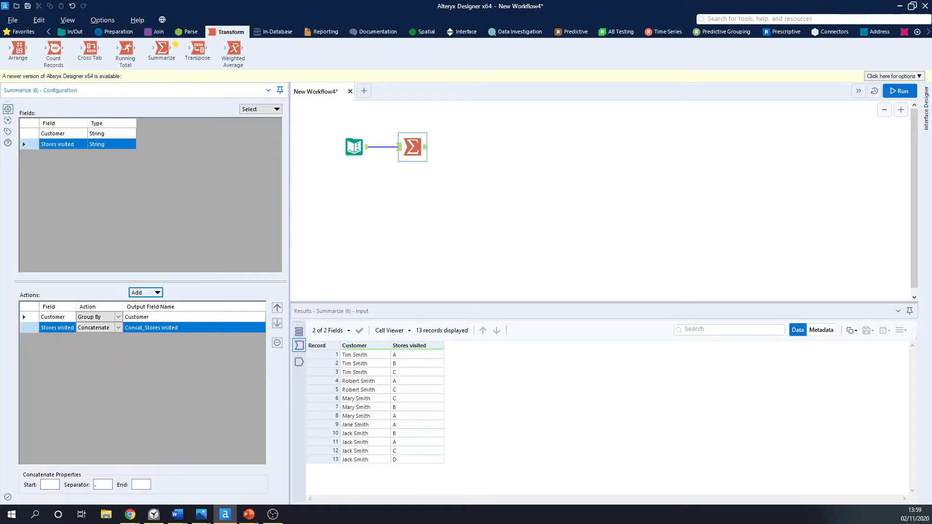
- Confirm a comma separator and run to get five customer rows like Jack Smith B,A,C,D
left_click(49, 484)
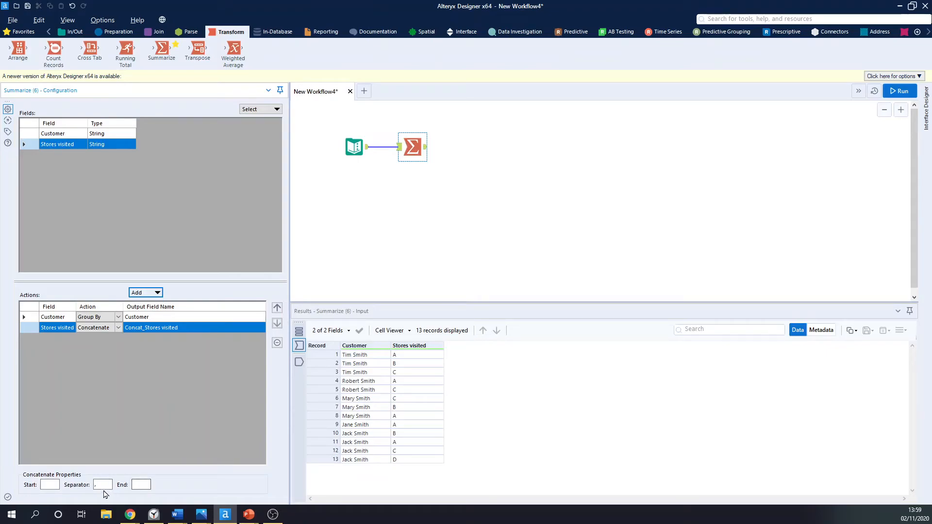
left_click(101, 484)
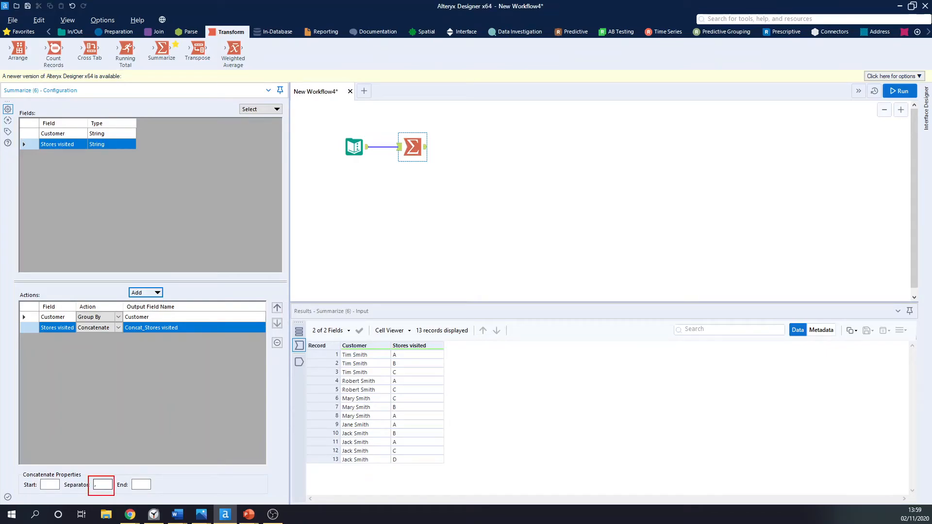
left_click(101, 485)
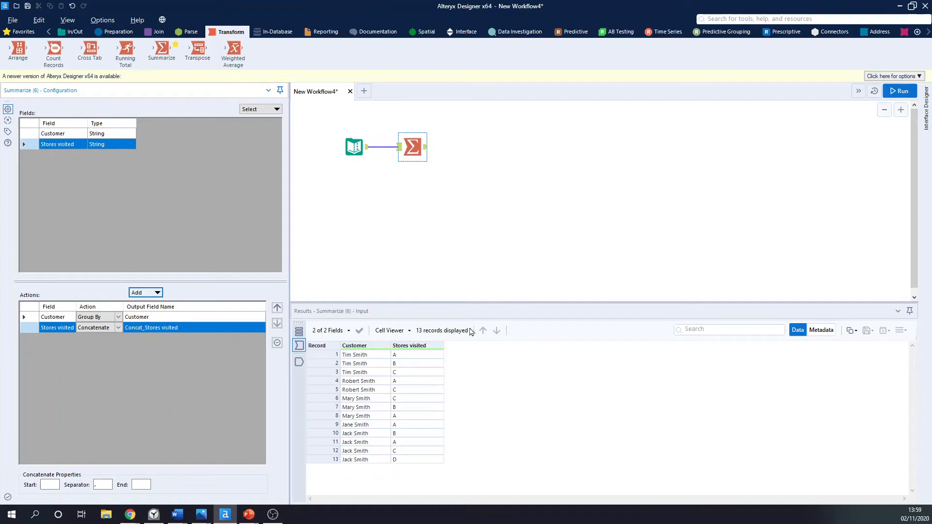
left_click(355, 355)
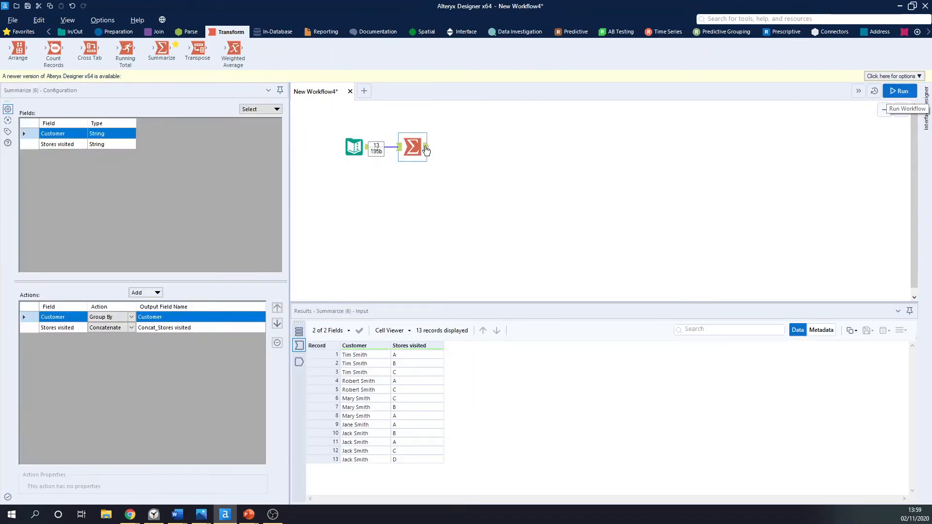
left_click(899, 91)
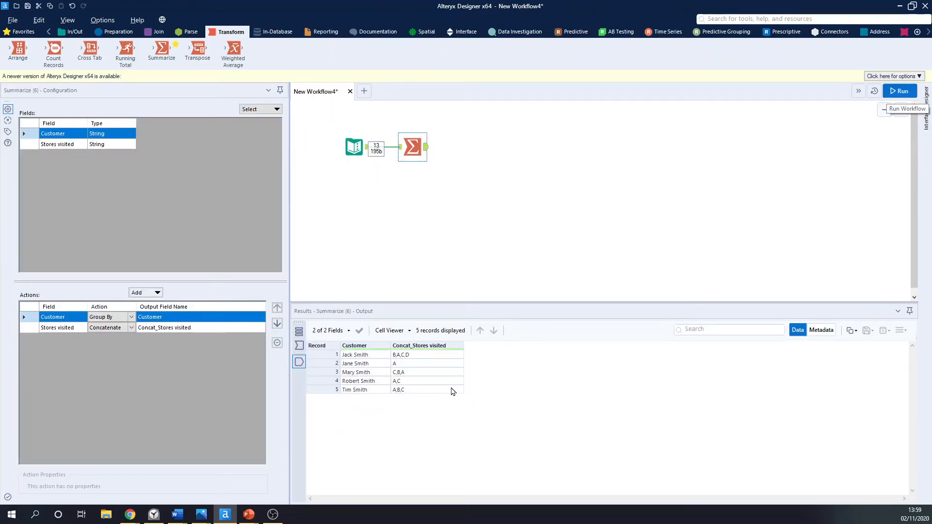